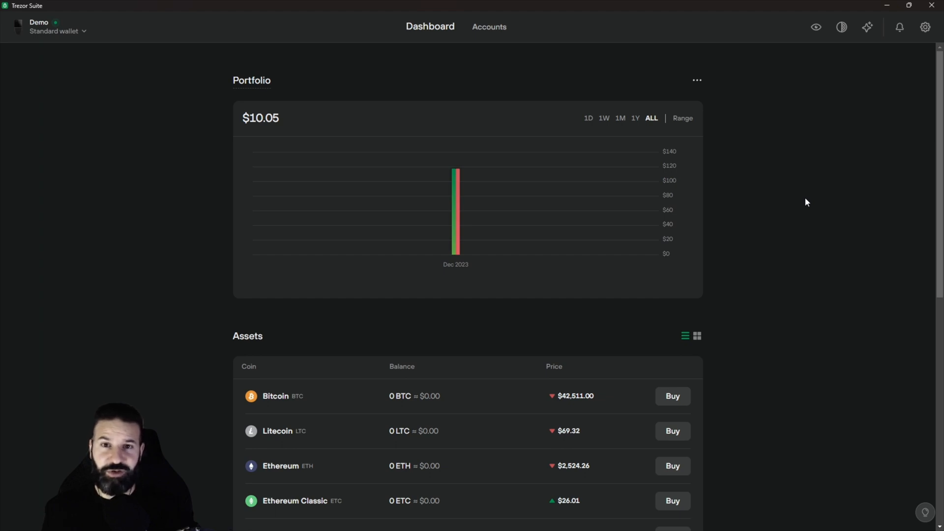
mouse_move(227, 345)
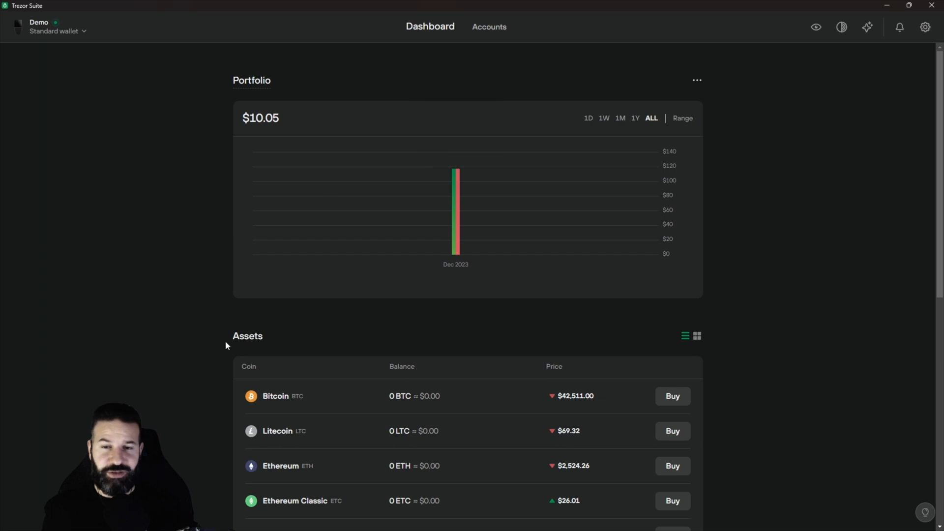
mouse_move(158, 83)
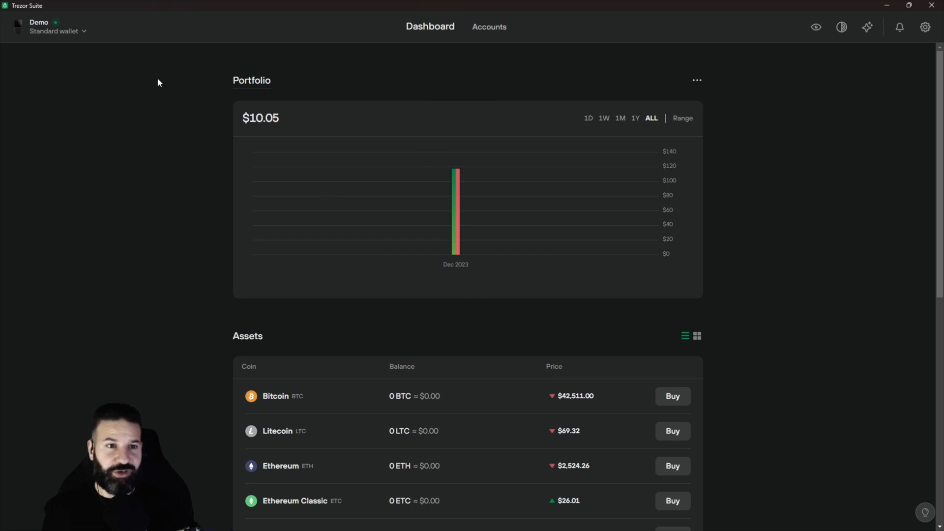
mouse_move(419, 85)
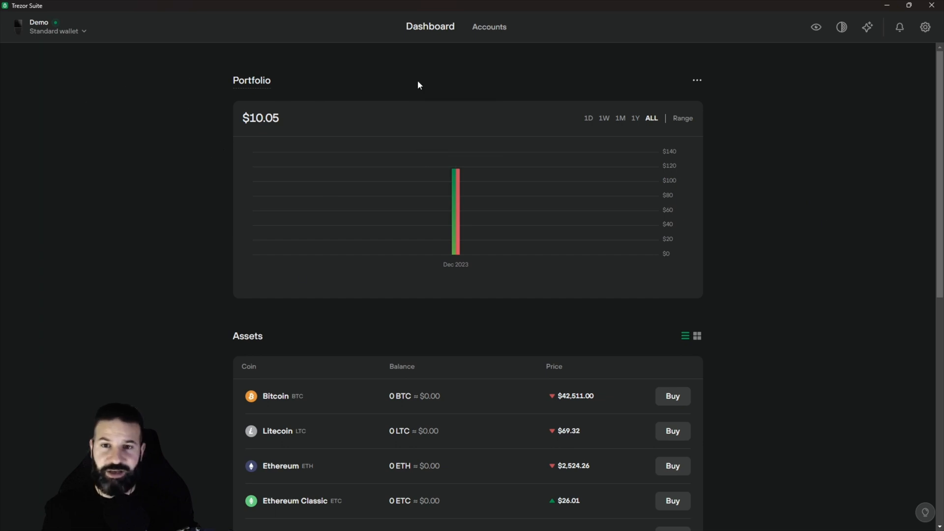
Filter Accounts to Solana and view the Solana #1 account's empty Tokens list.
click(489, 27)
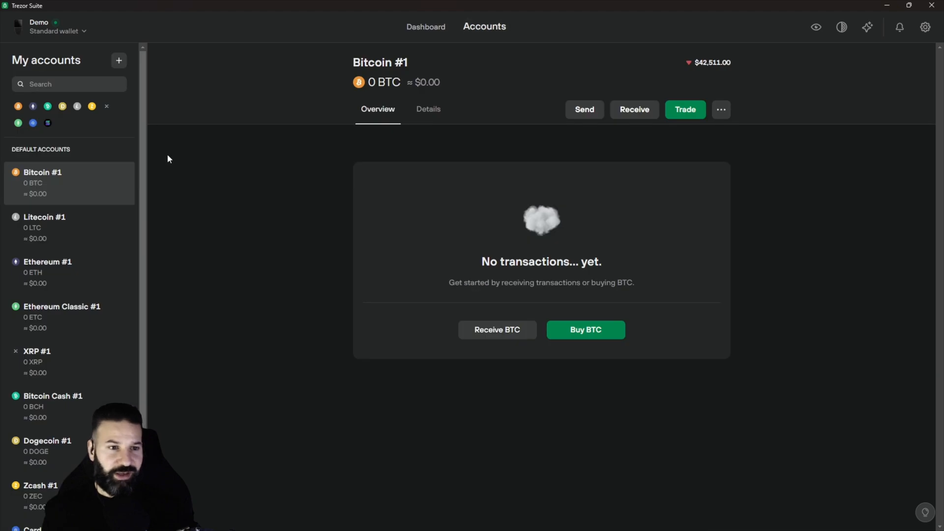
click(32, 123)
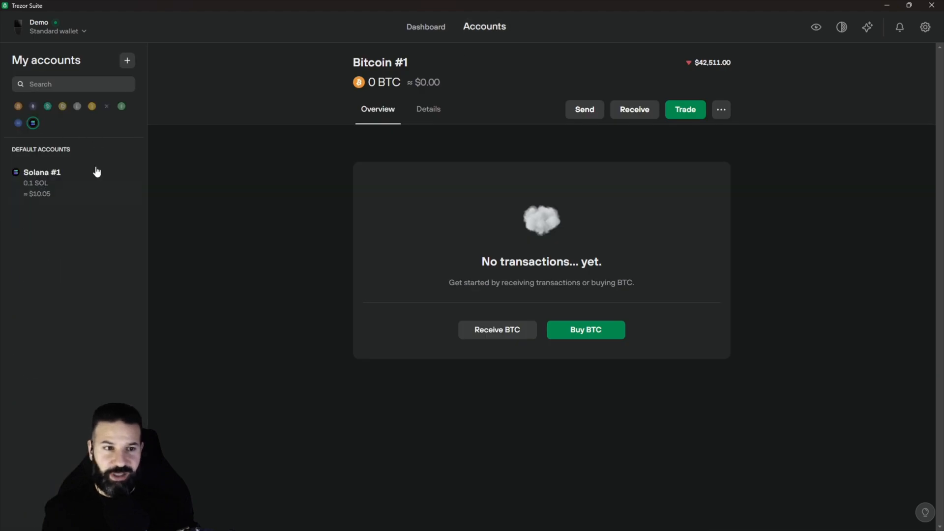
click(43, 181)
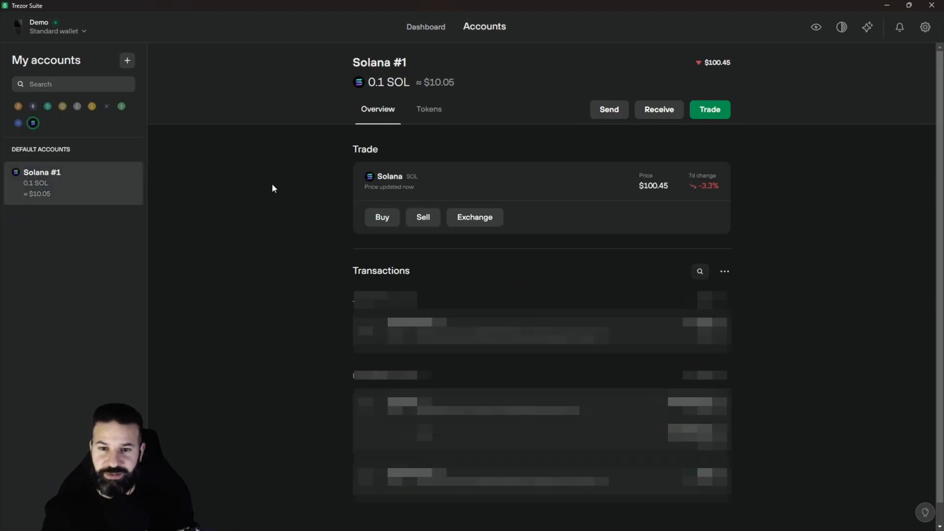
click(428, 109)
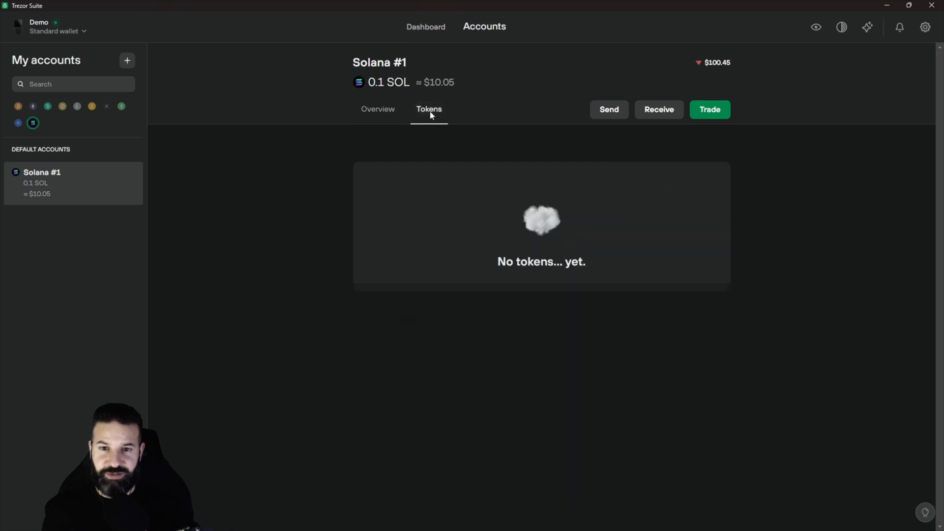
mouse_move(305, 295)
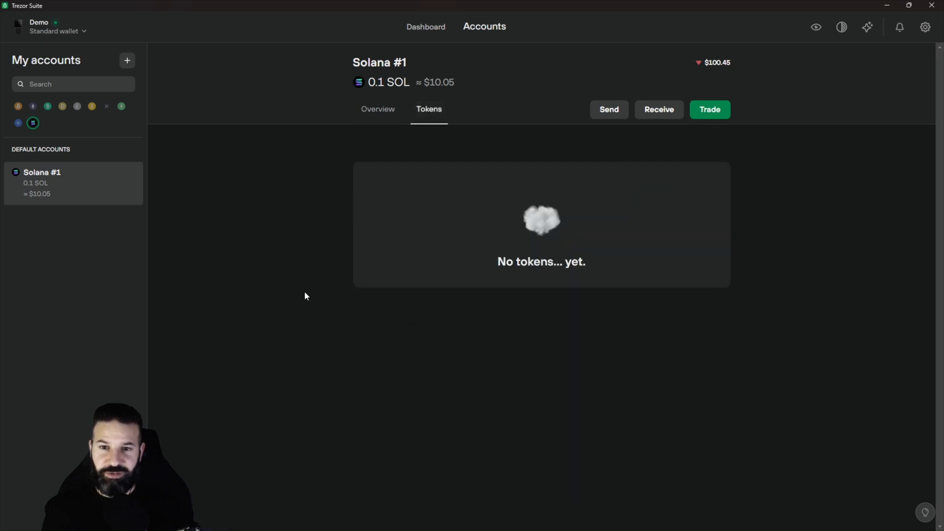
mouse_move(337, 139)
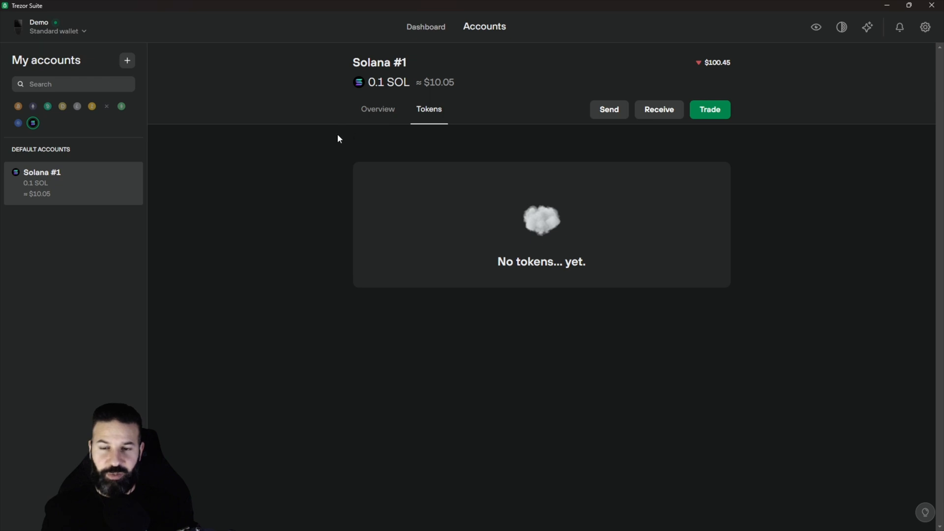
mouse_move(800, 234)
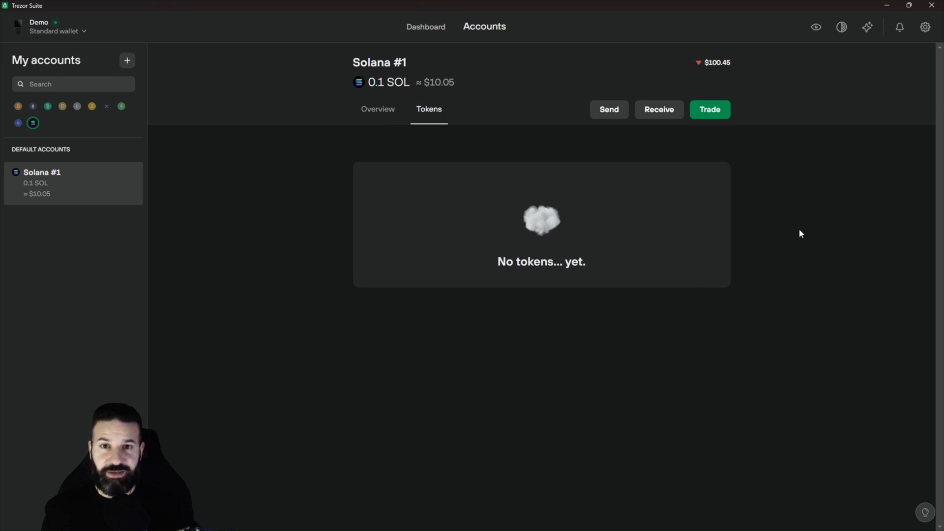
mouse_move(319, 162)
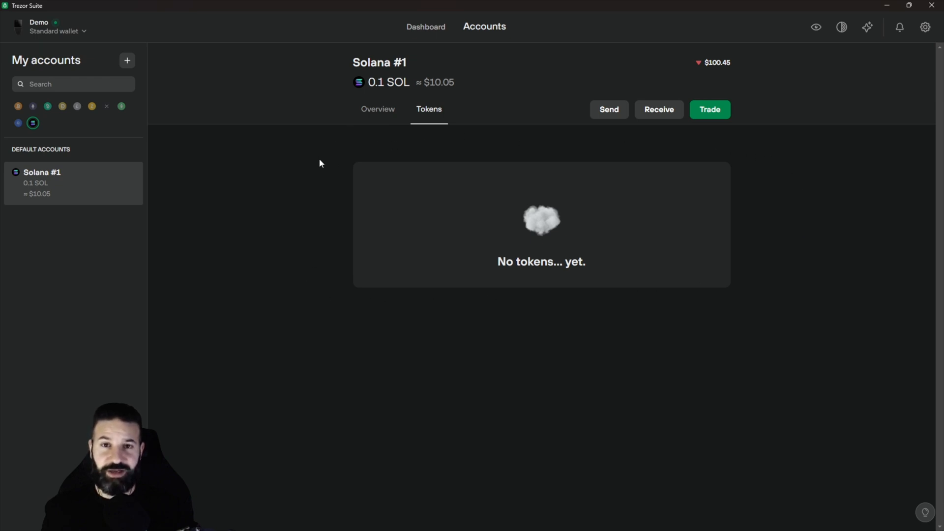
mouse_move(755, 152)
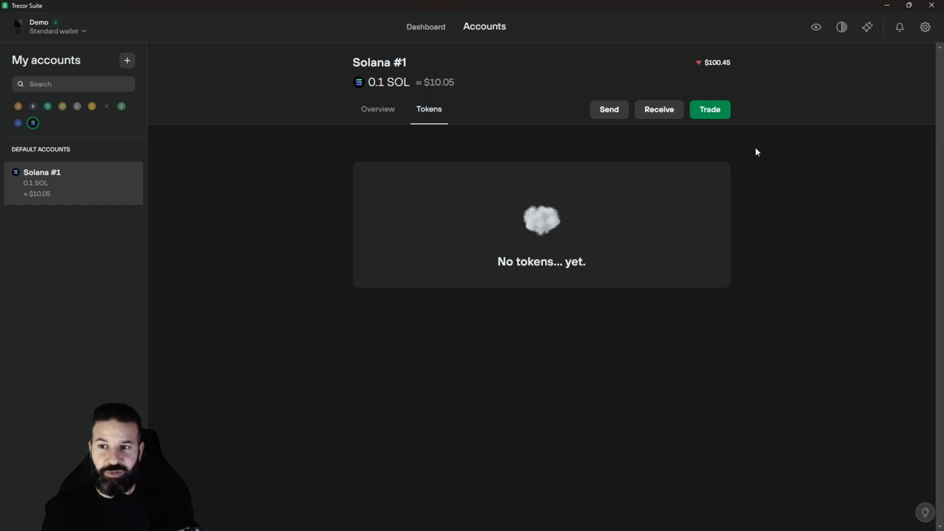
mouse_move(682, 311)
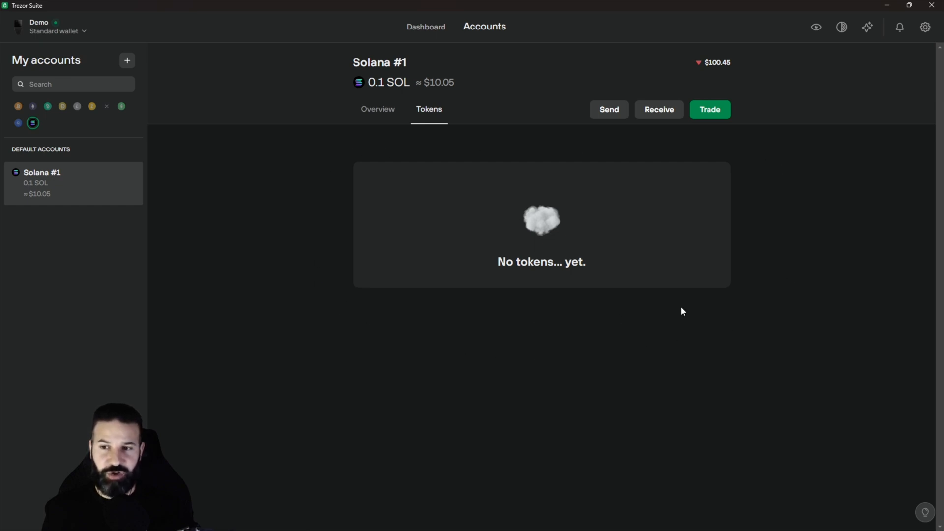
mouse_move(320, 215)
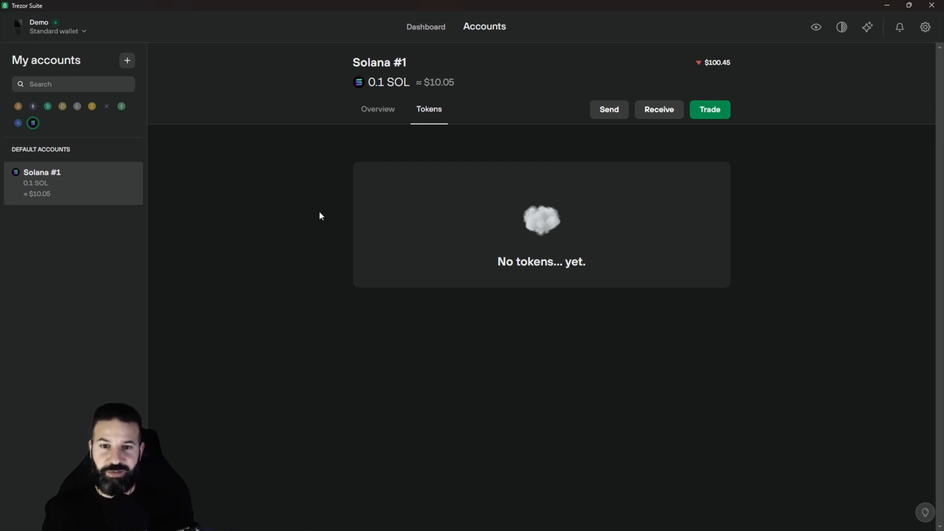
mouse_move(658, 109)
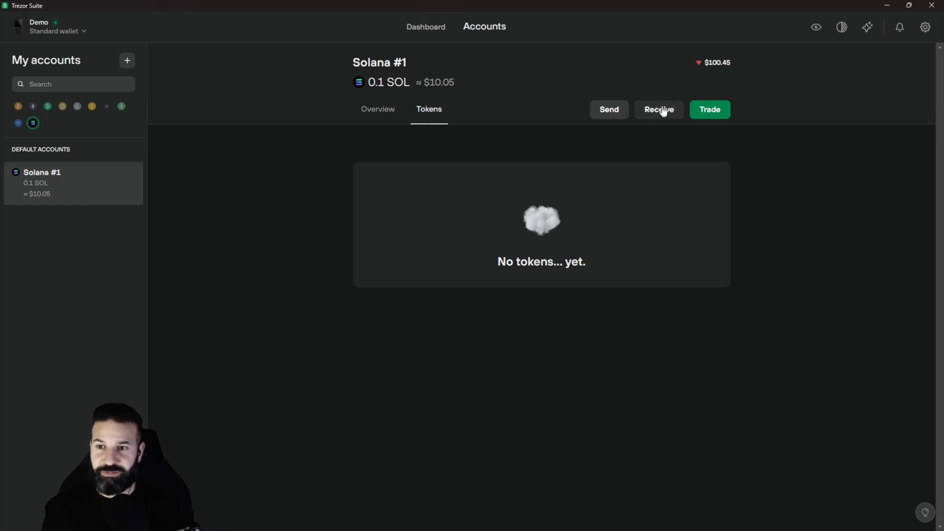
Reveal the full Solana #1 receive address.
click(657, 109)
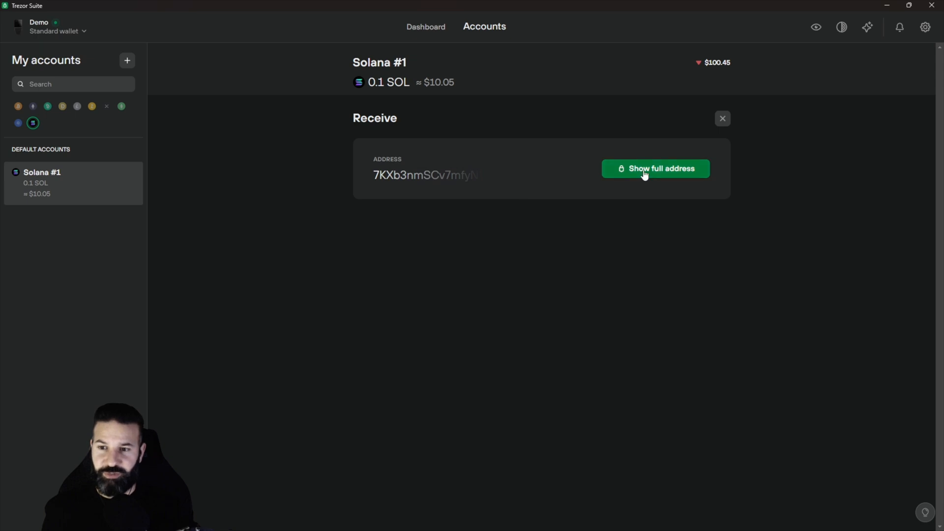
click(655, 168)
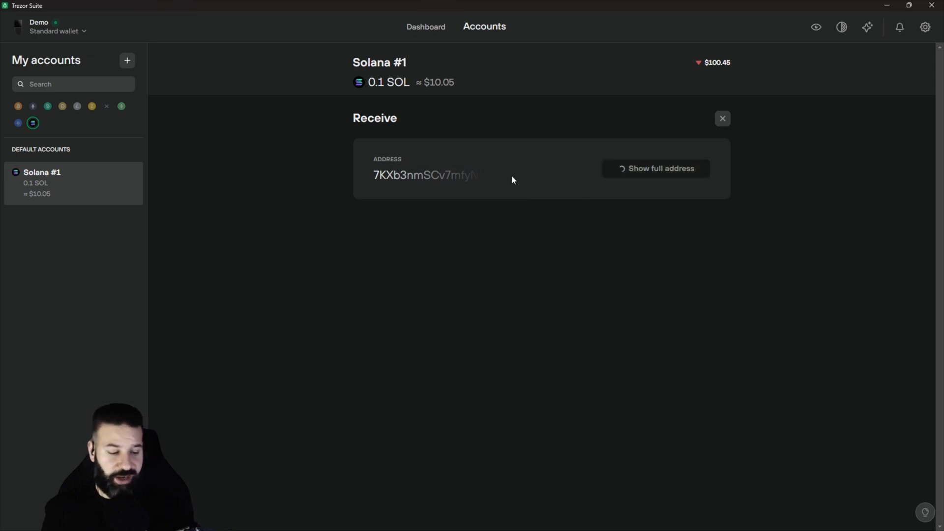
click(654, 168)
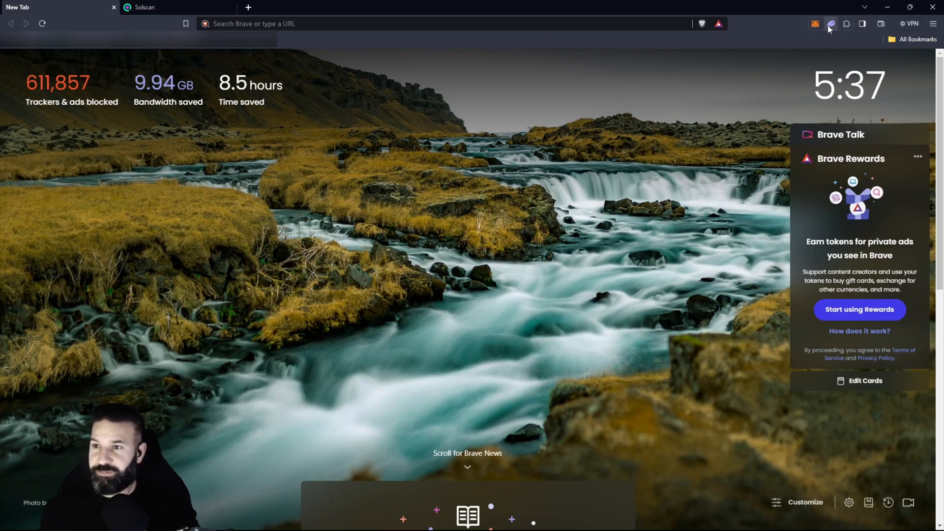
View the Pyth Network holding of 396.5 PYTH in the Phantom wallet.
click(831, 24)
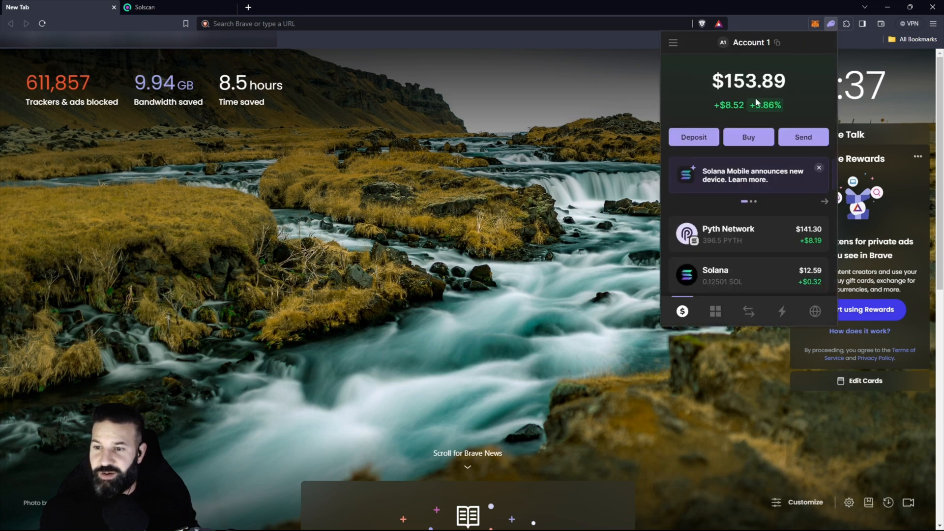
mouse_move(709, 238)
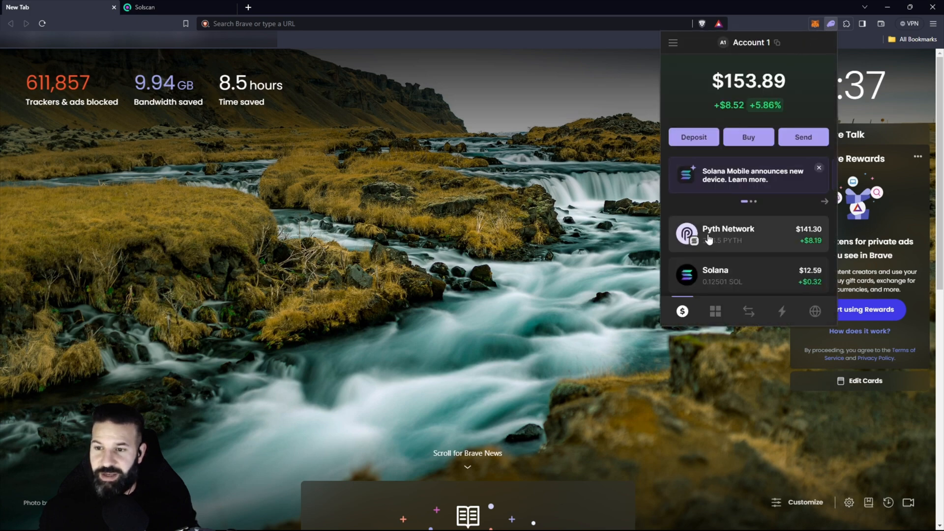
click(728, 234)
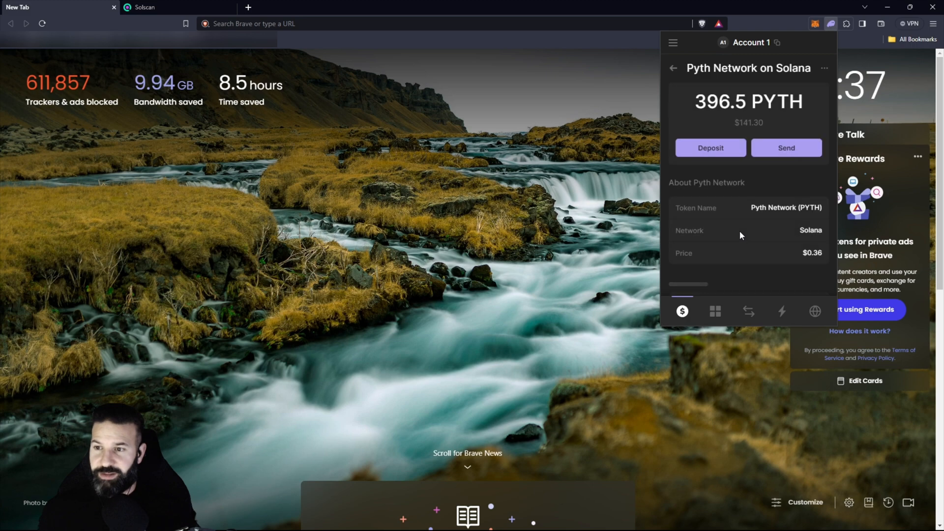
Send the entire 396.5 PYTH from Phantom to the pasted Solana #1 address.
click(785, 147)
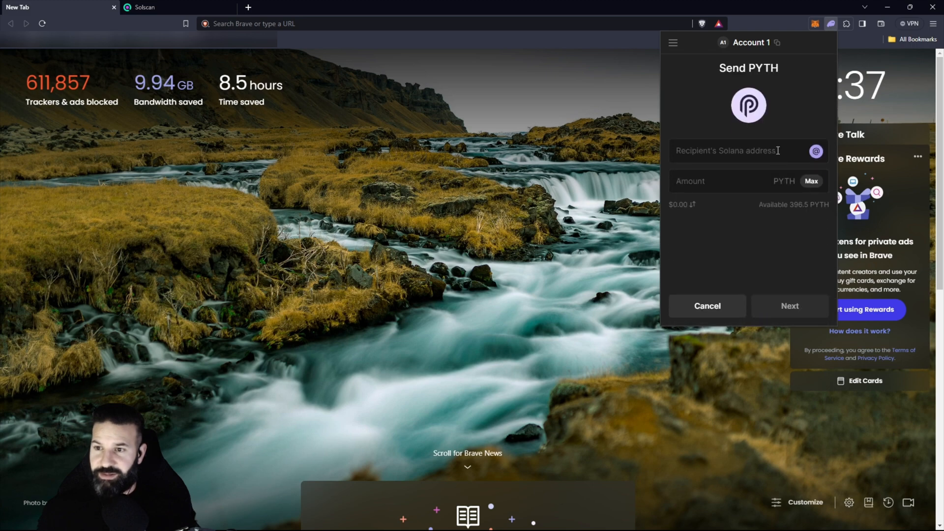
click(723, 150)
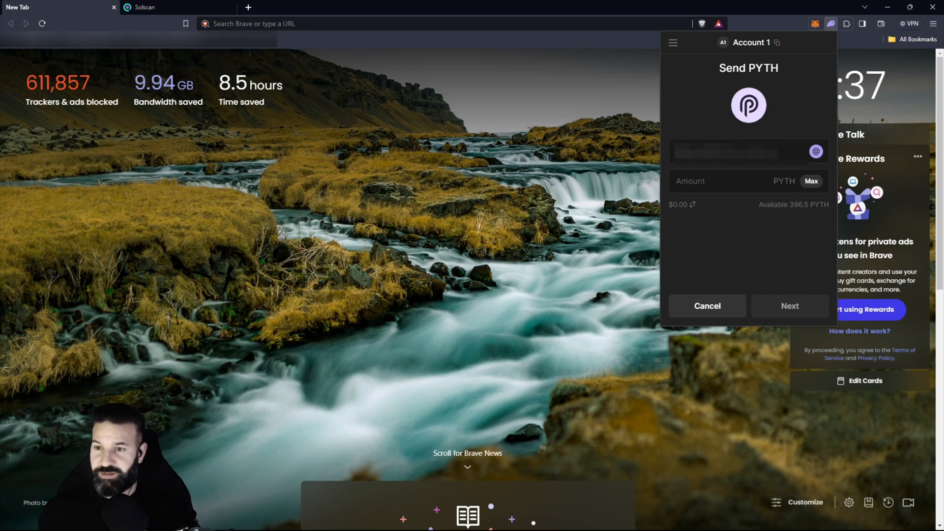
click(735, 151)
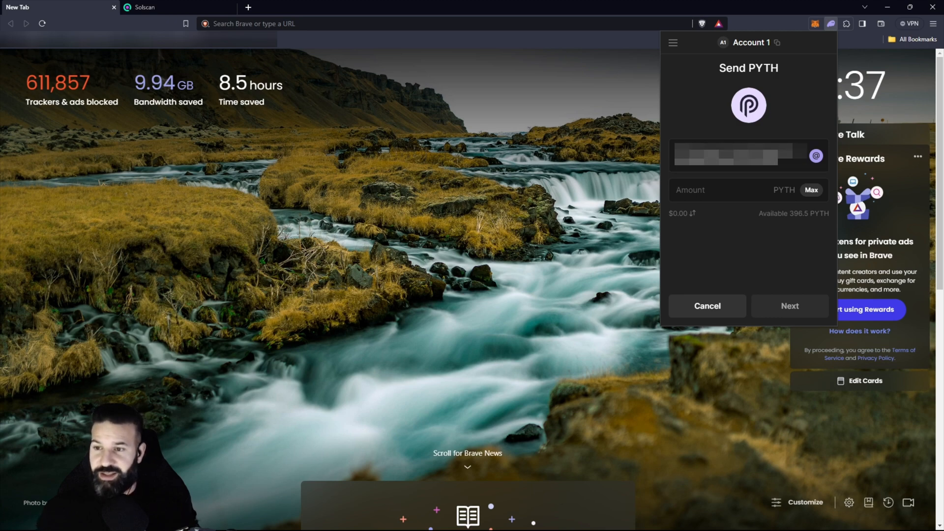
click(811, 189)
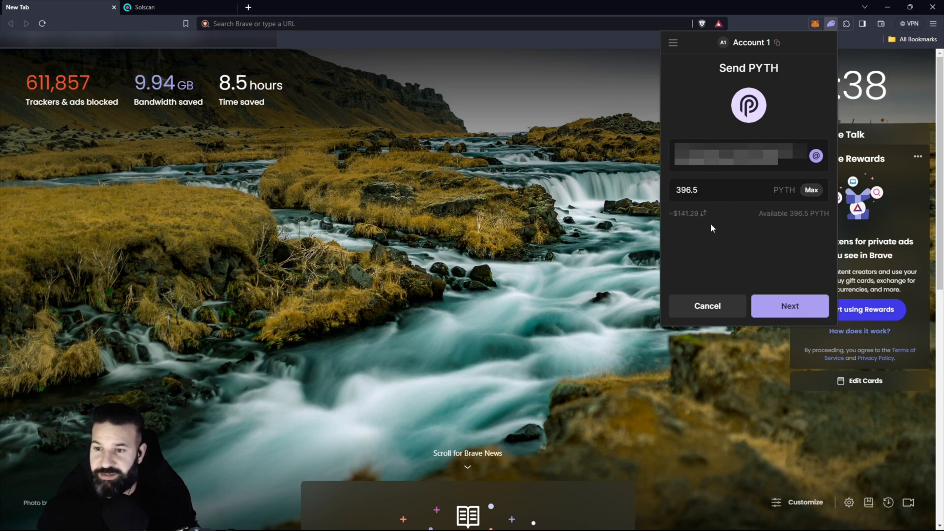
click(789, 306)
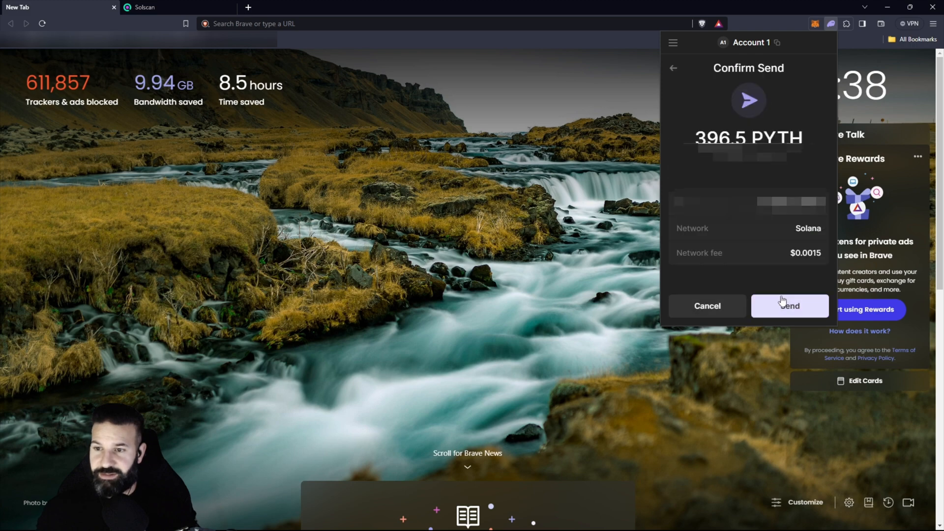
click(789, 306)
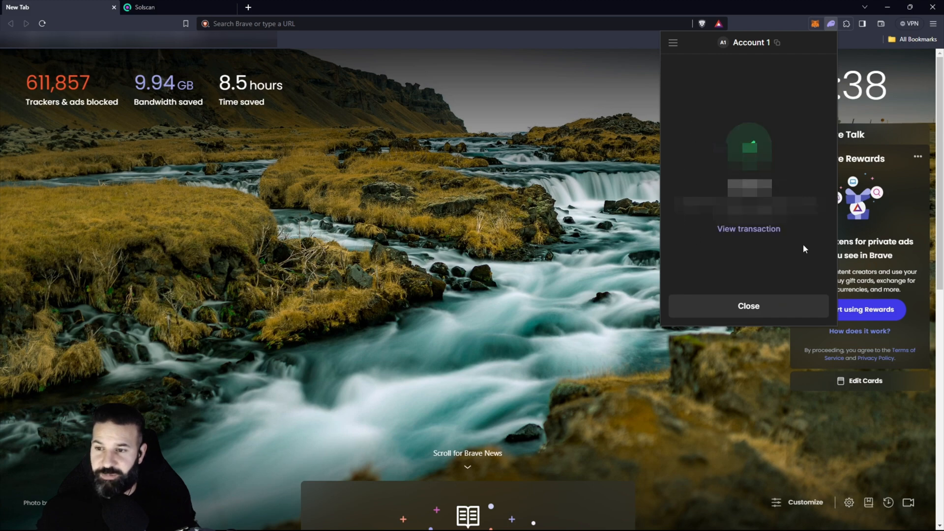
mouse_move(696, 248)
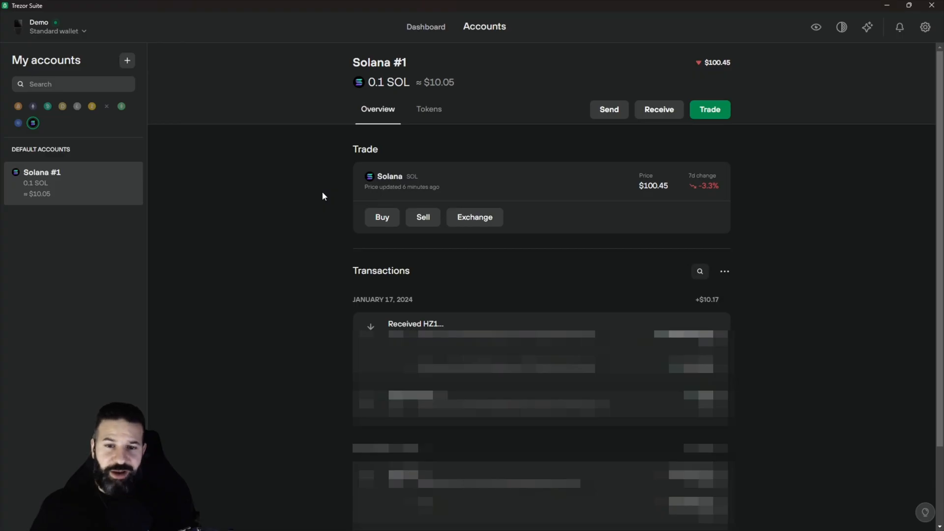
mouse_move(315, 183)
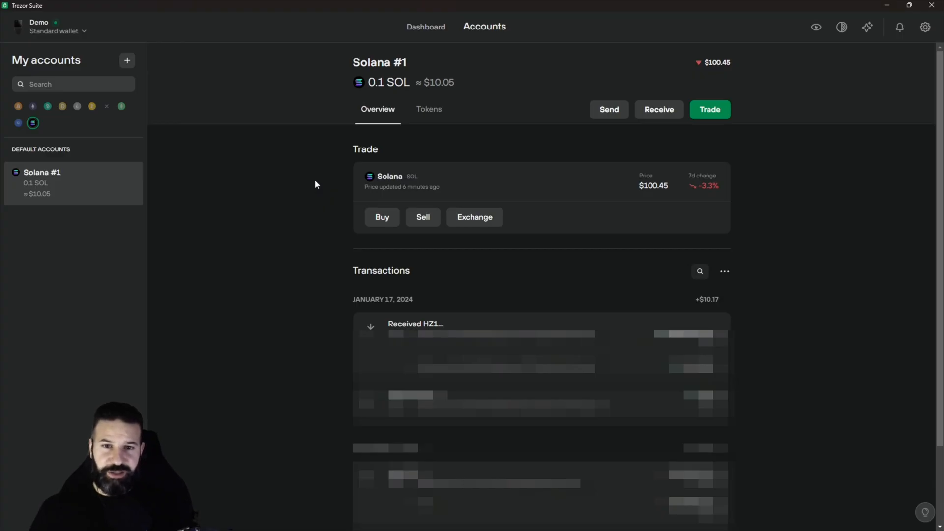
mouse_move(331, 181)
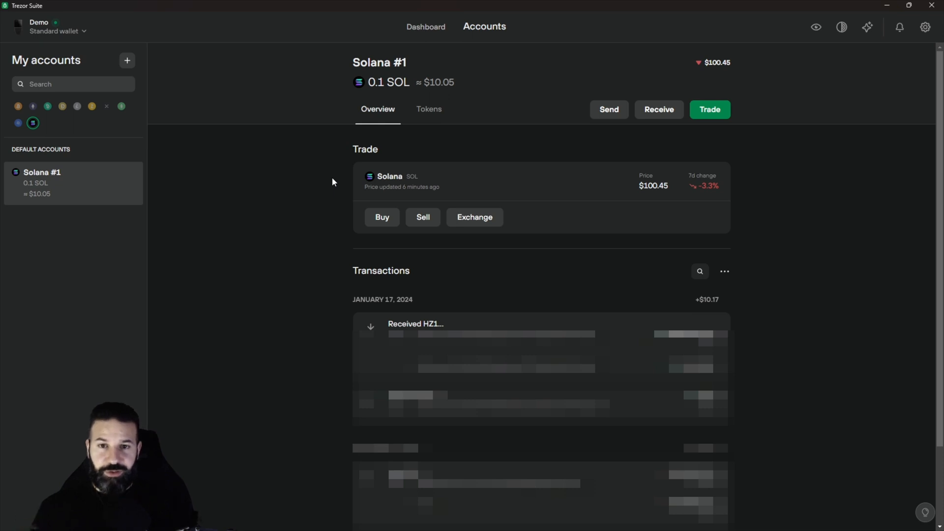
View the received 396.5 HZ1… token in the Solana #1 Tokens list.
click(429, 109)
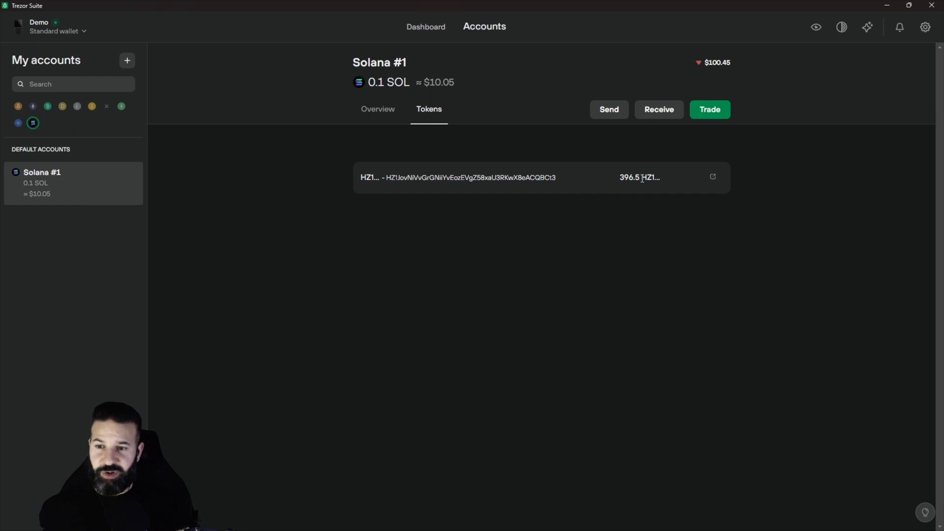
mouse_move(347, 155)
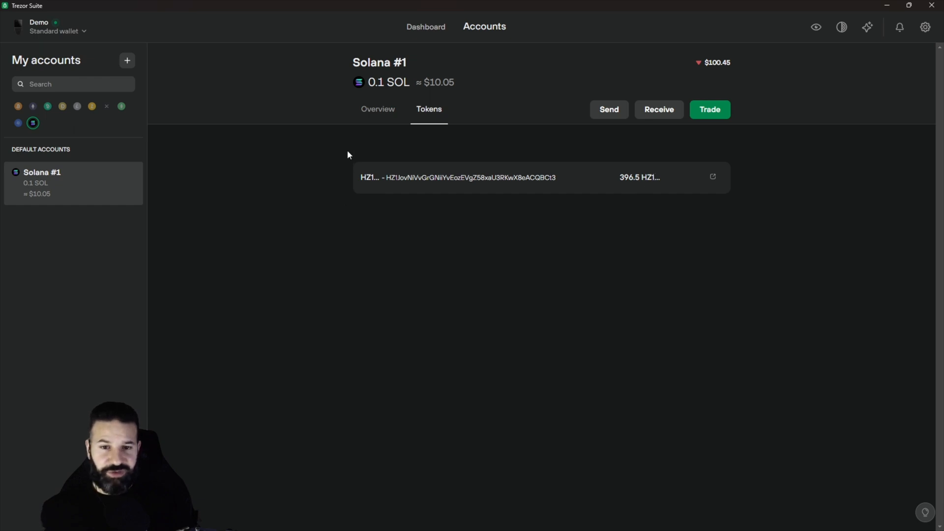
mouse_move(366, 181)
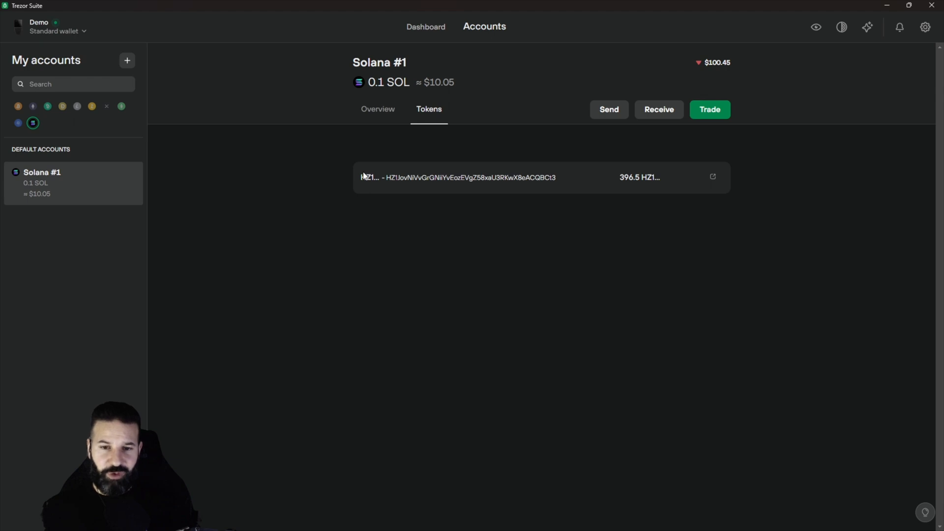
mouse_move(525, 178)
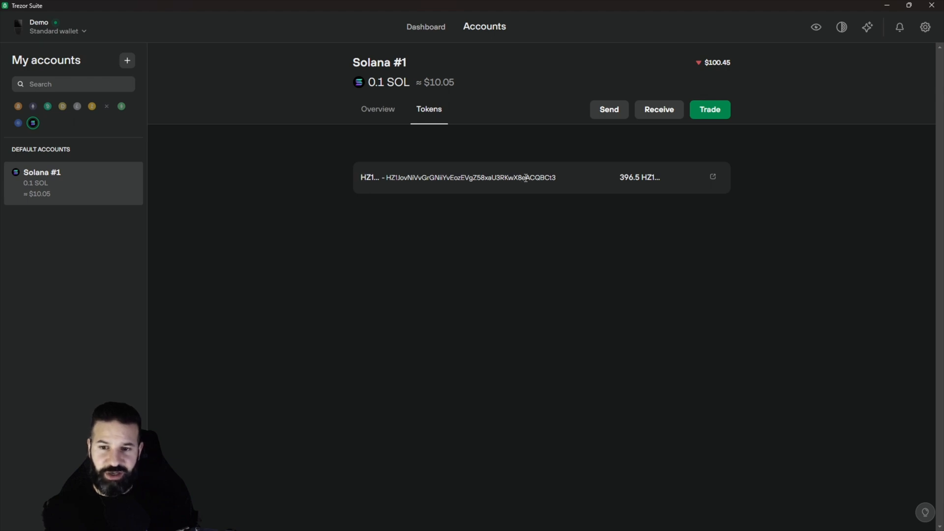
mouse_move(396, 178)
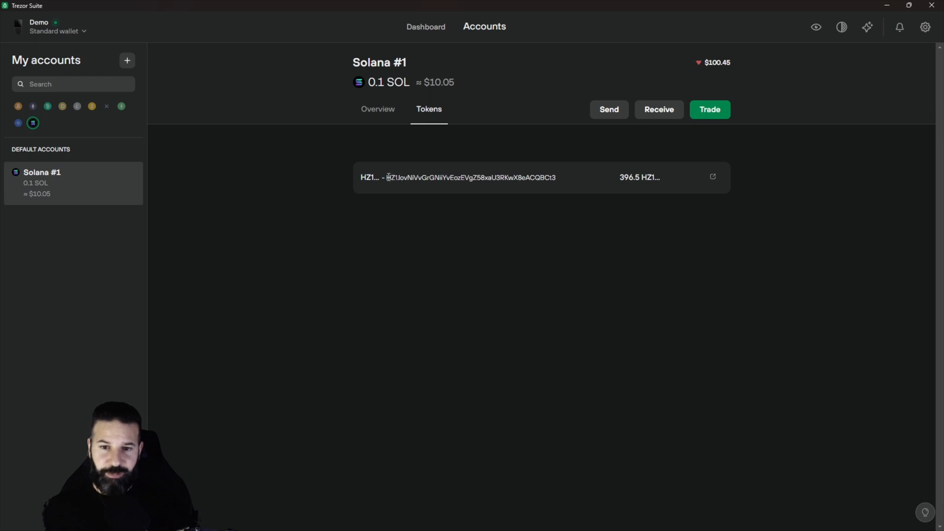
mouse_move(714, 181)
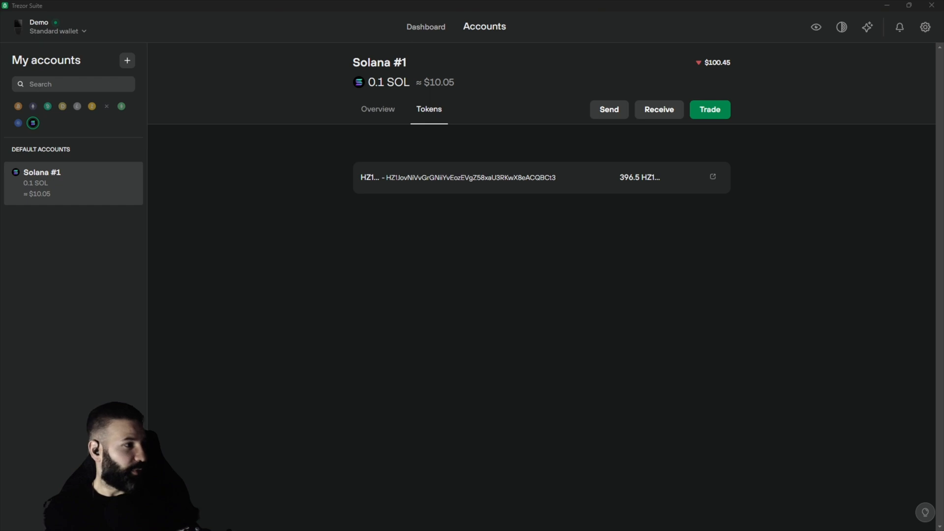
Look up the HZ1… token on Solana Explorer, confirming it as Pyth Network.
click(713, 176)
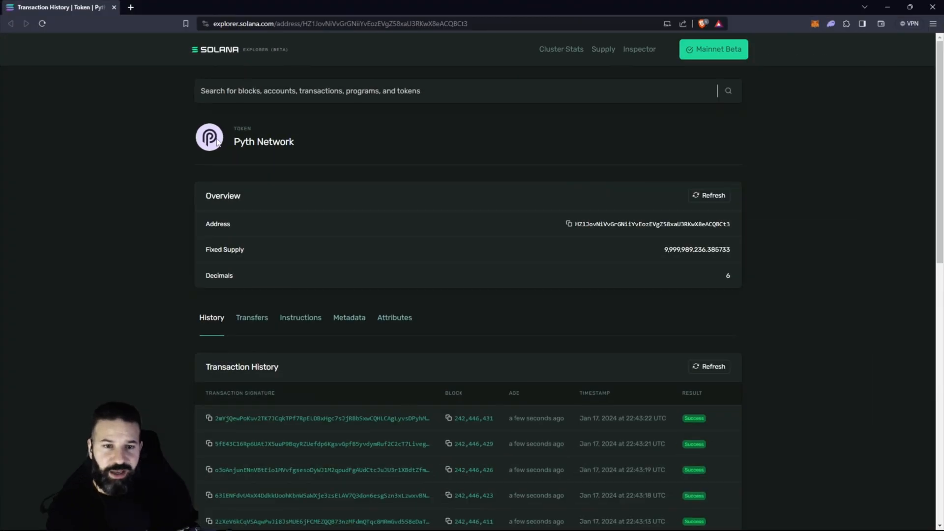
mouse_move(256, 153)
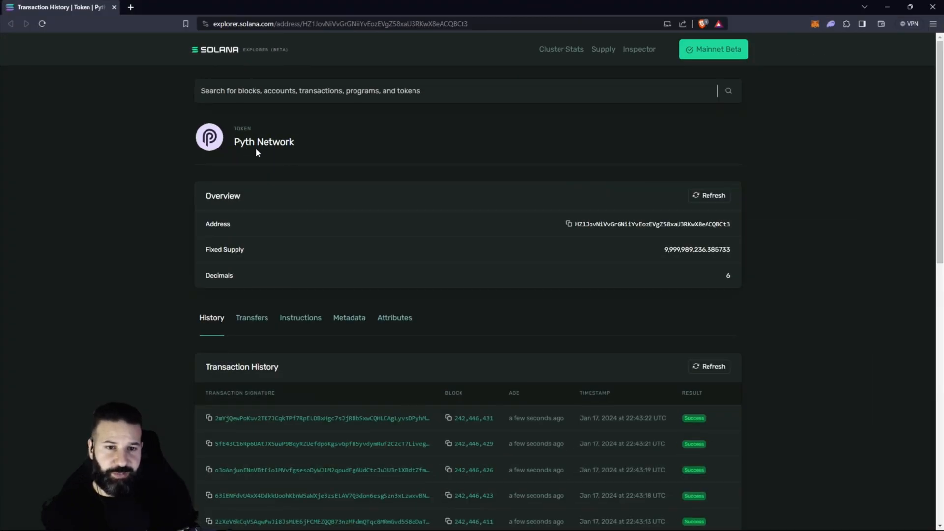
mouse_move(298, 158)
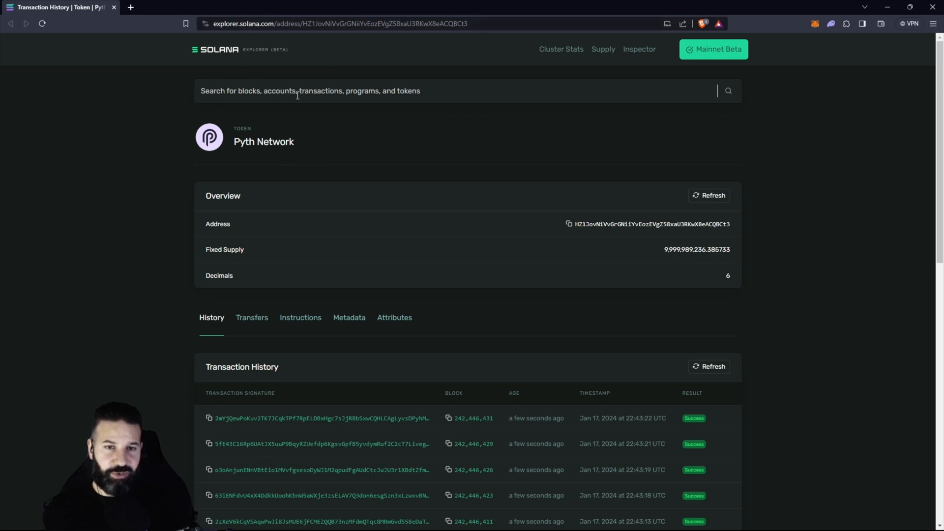
mouse_move(308, 143)
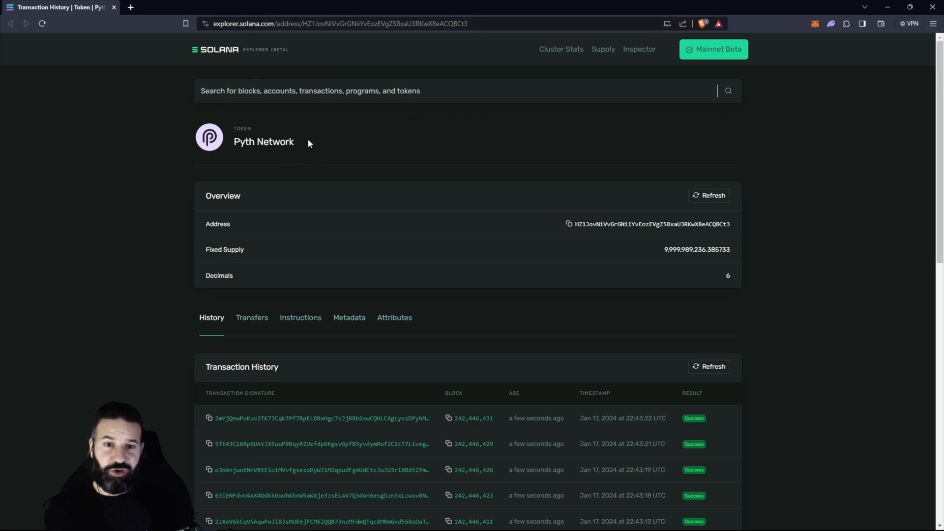
mouse_move(605, 131)
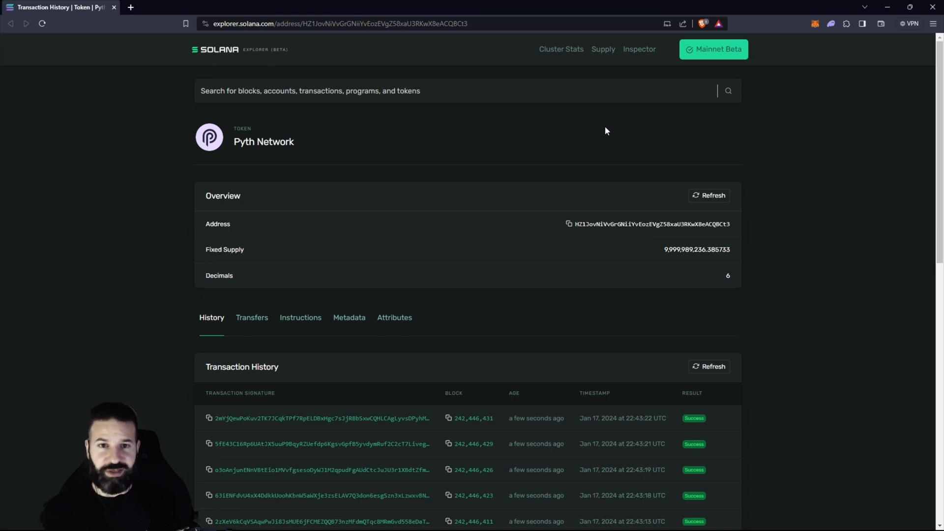
mouse_move(885, 39)
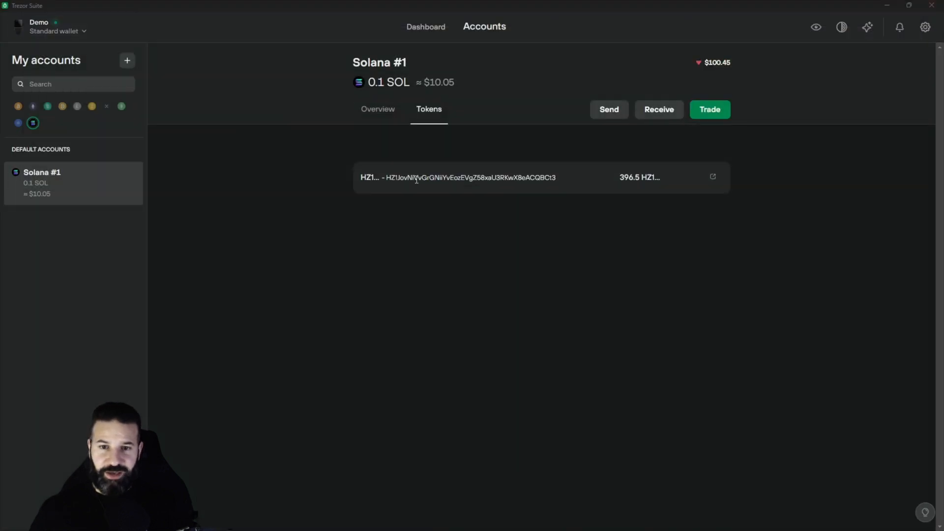
mouse_move(558, 176)
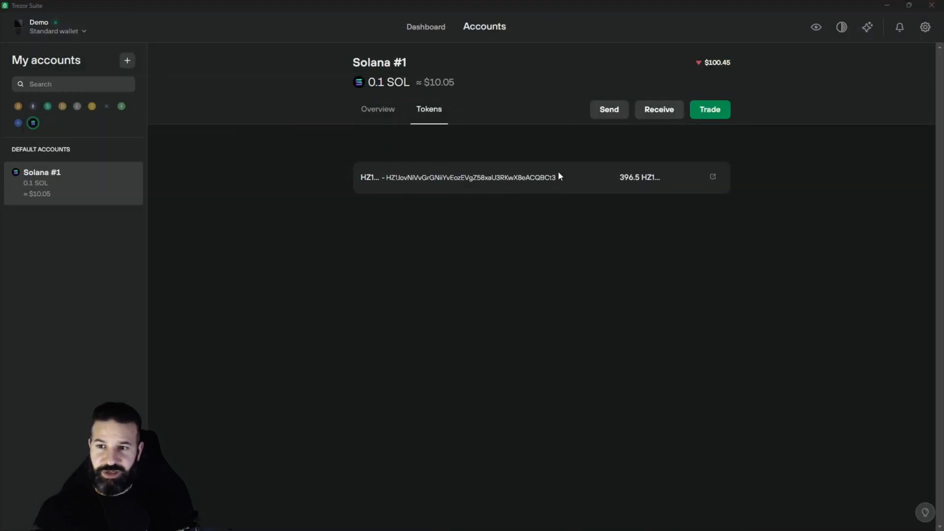
mouse_move(488, 220)
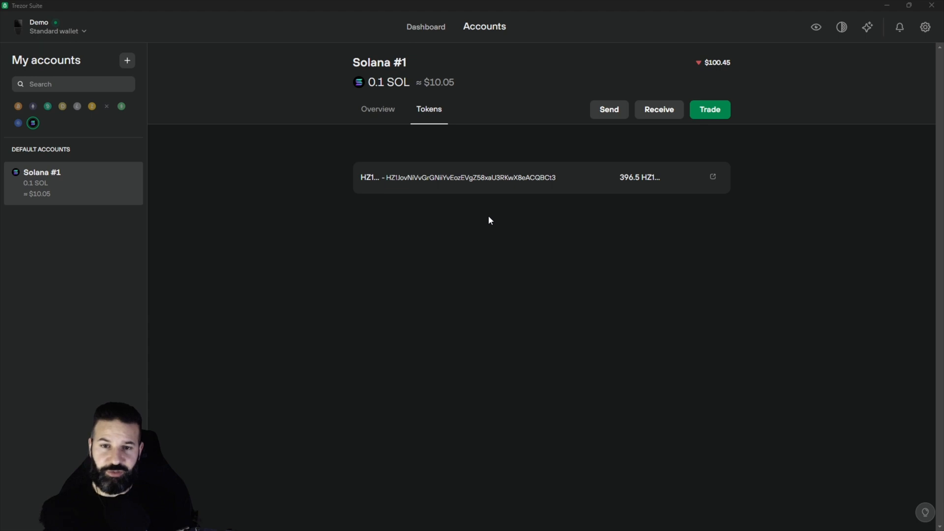
Fill the Solana #1 send form with the recipient address, HZ1… token and max 396.5 balance.
click(607, 109)
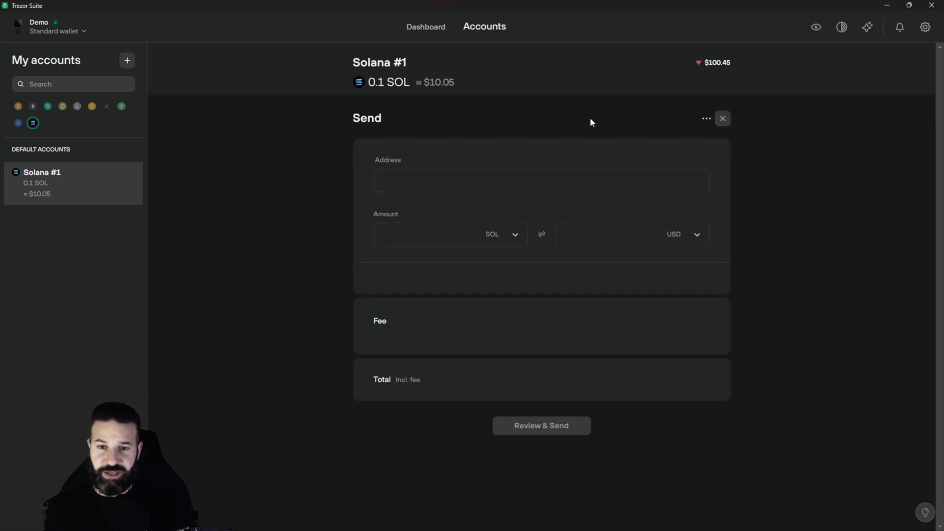
click(540, 181)
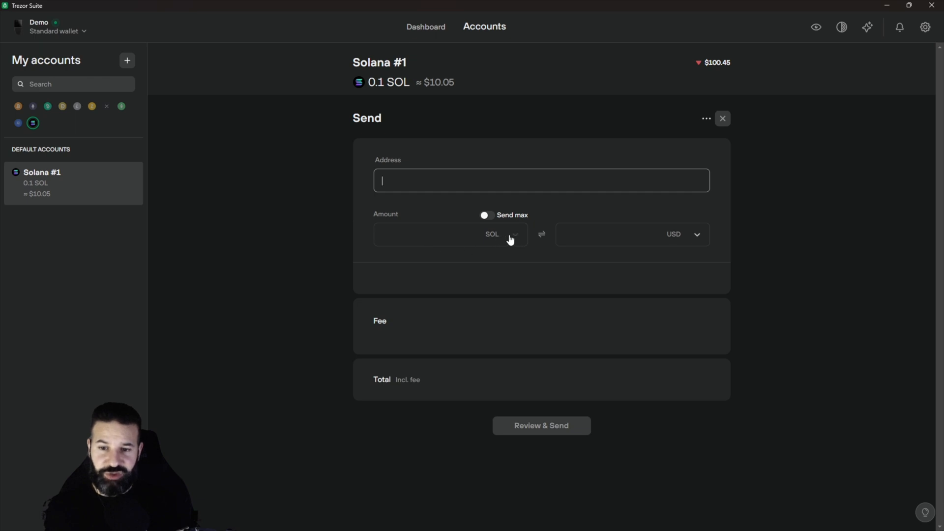
click(502, 234)
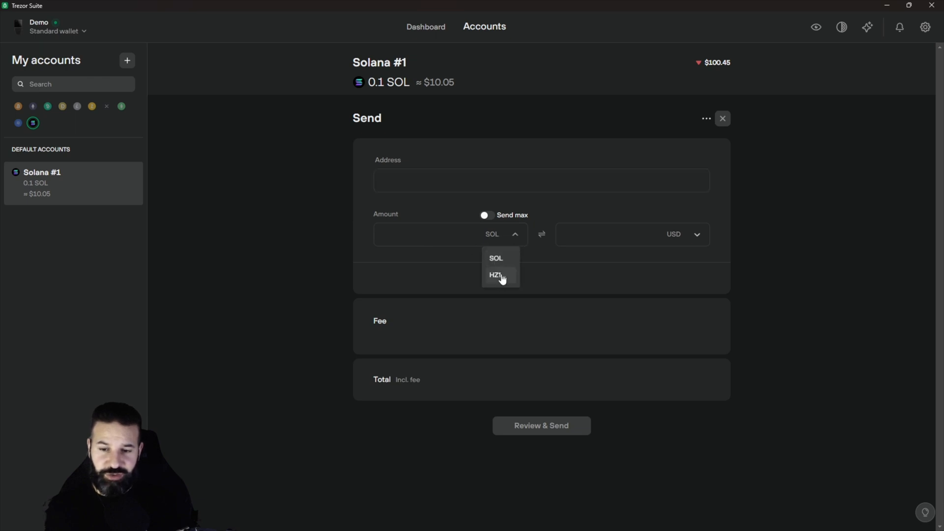
click(496, 275)
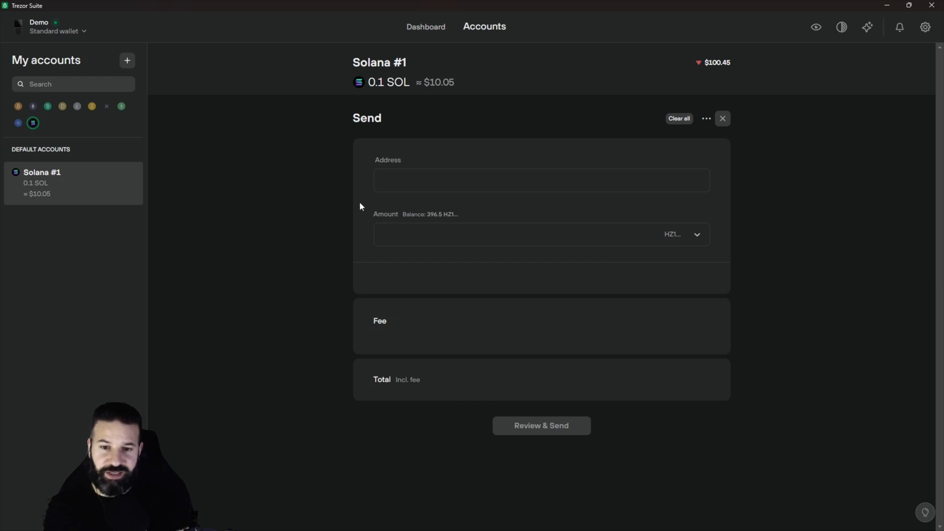
mouse_move(361, 238)
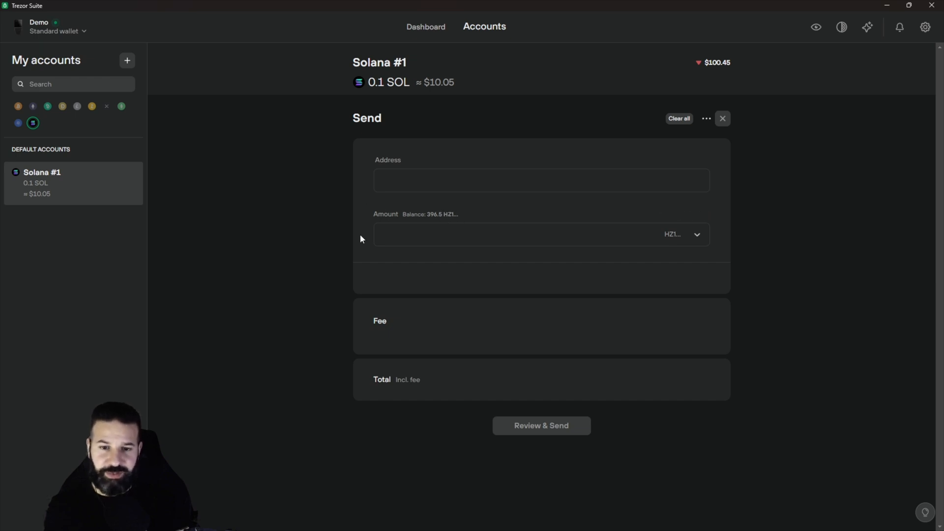
mouse_move(472, 203)
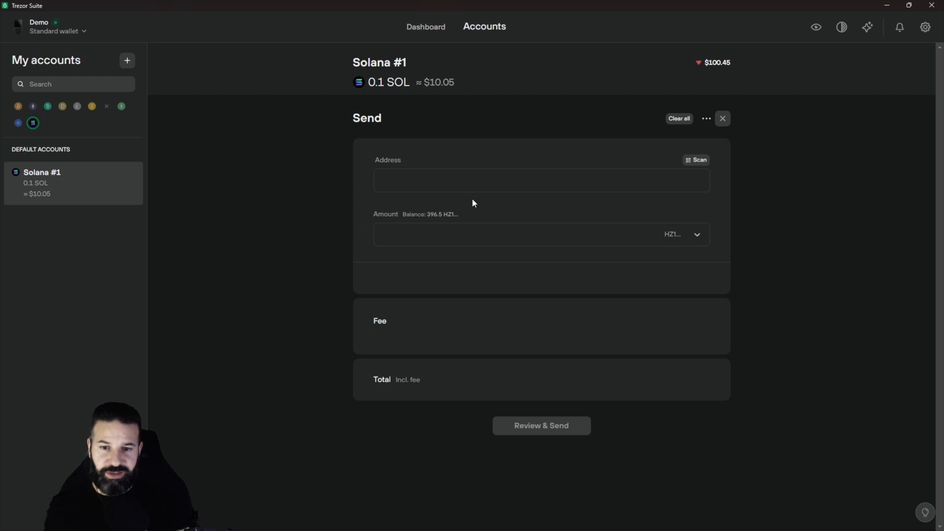
mouse_move(360, 205)
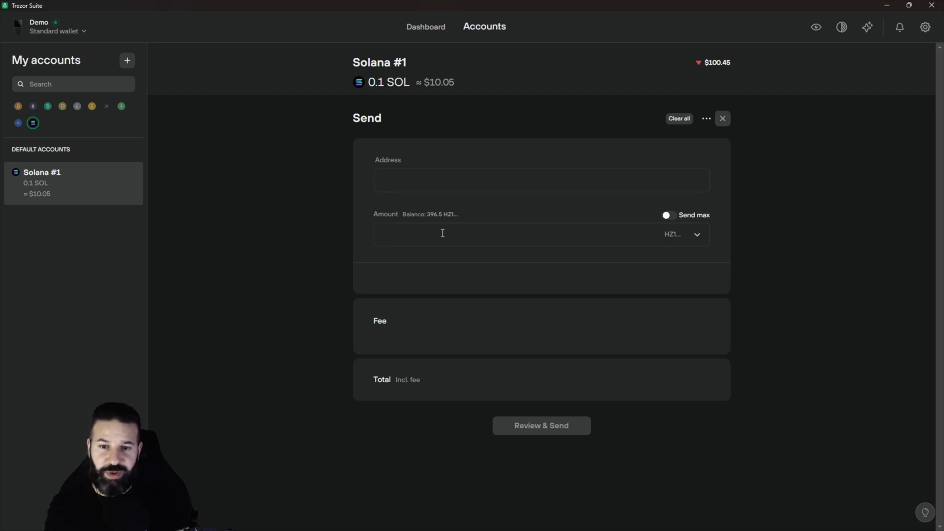
mouse_move(514, 237)
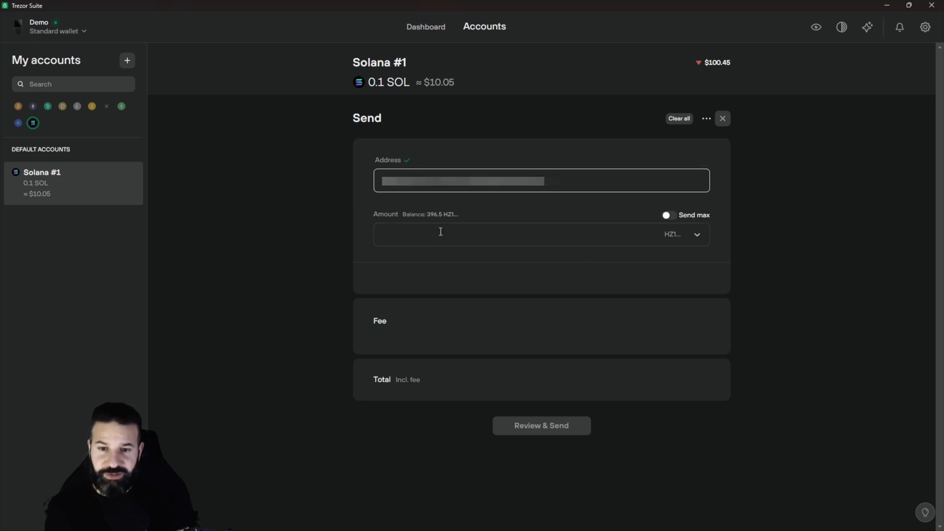
click(666, 216)
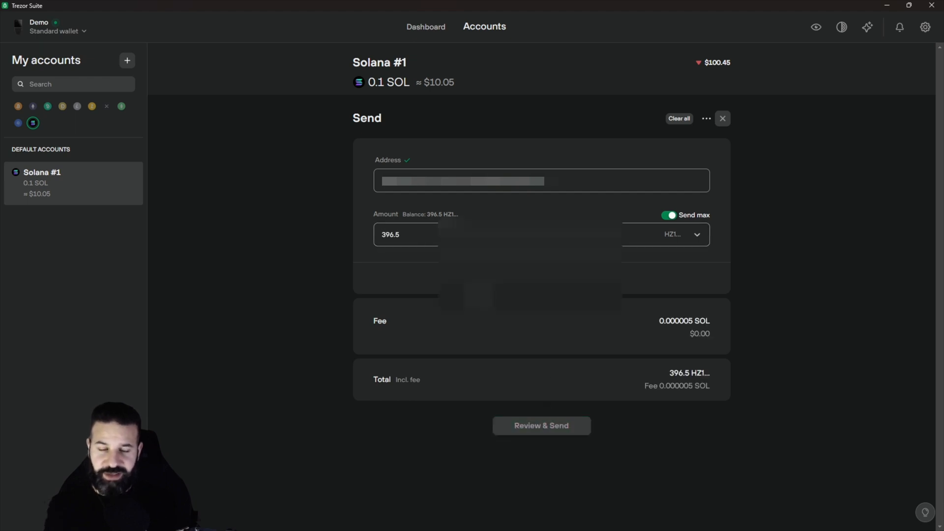
Review, confirm on the Trezor device and send the 396.5 token transfer.
click(539, 426)
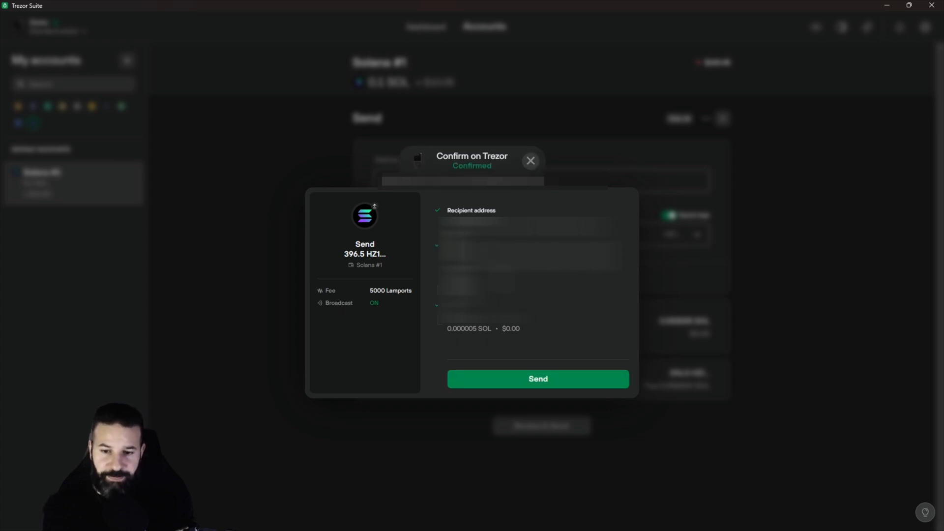
click(537, 379)
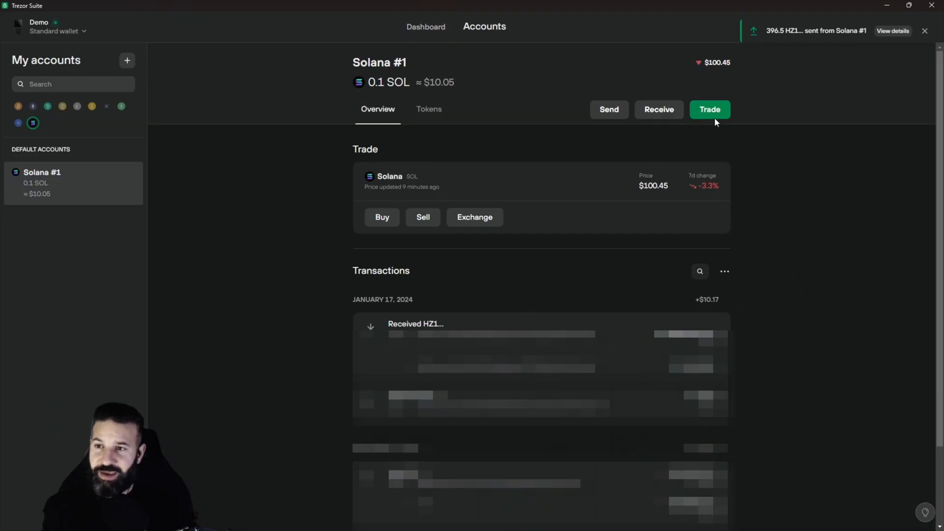
mouse_move(773, 34)
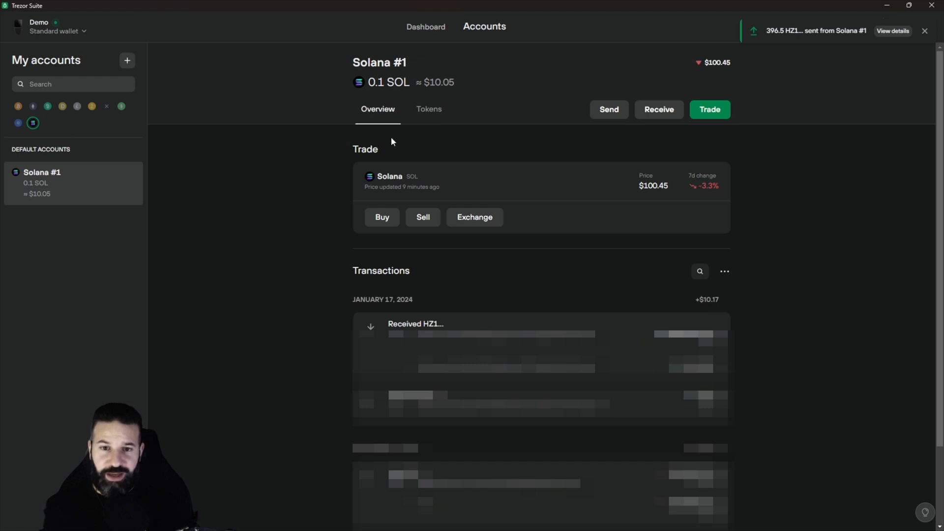
Dismiss the '396.5 sent from Solana #1' notification.
click(925, 31)
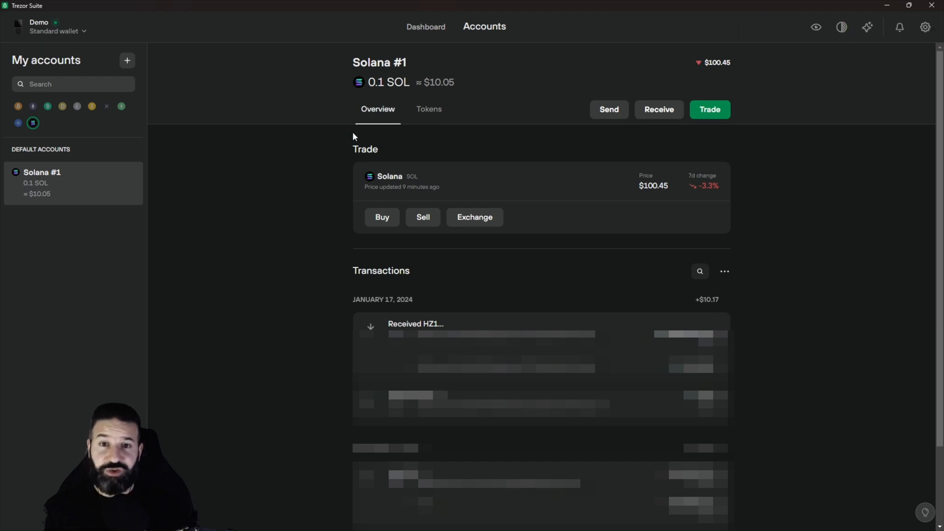